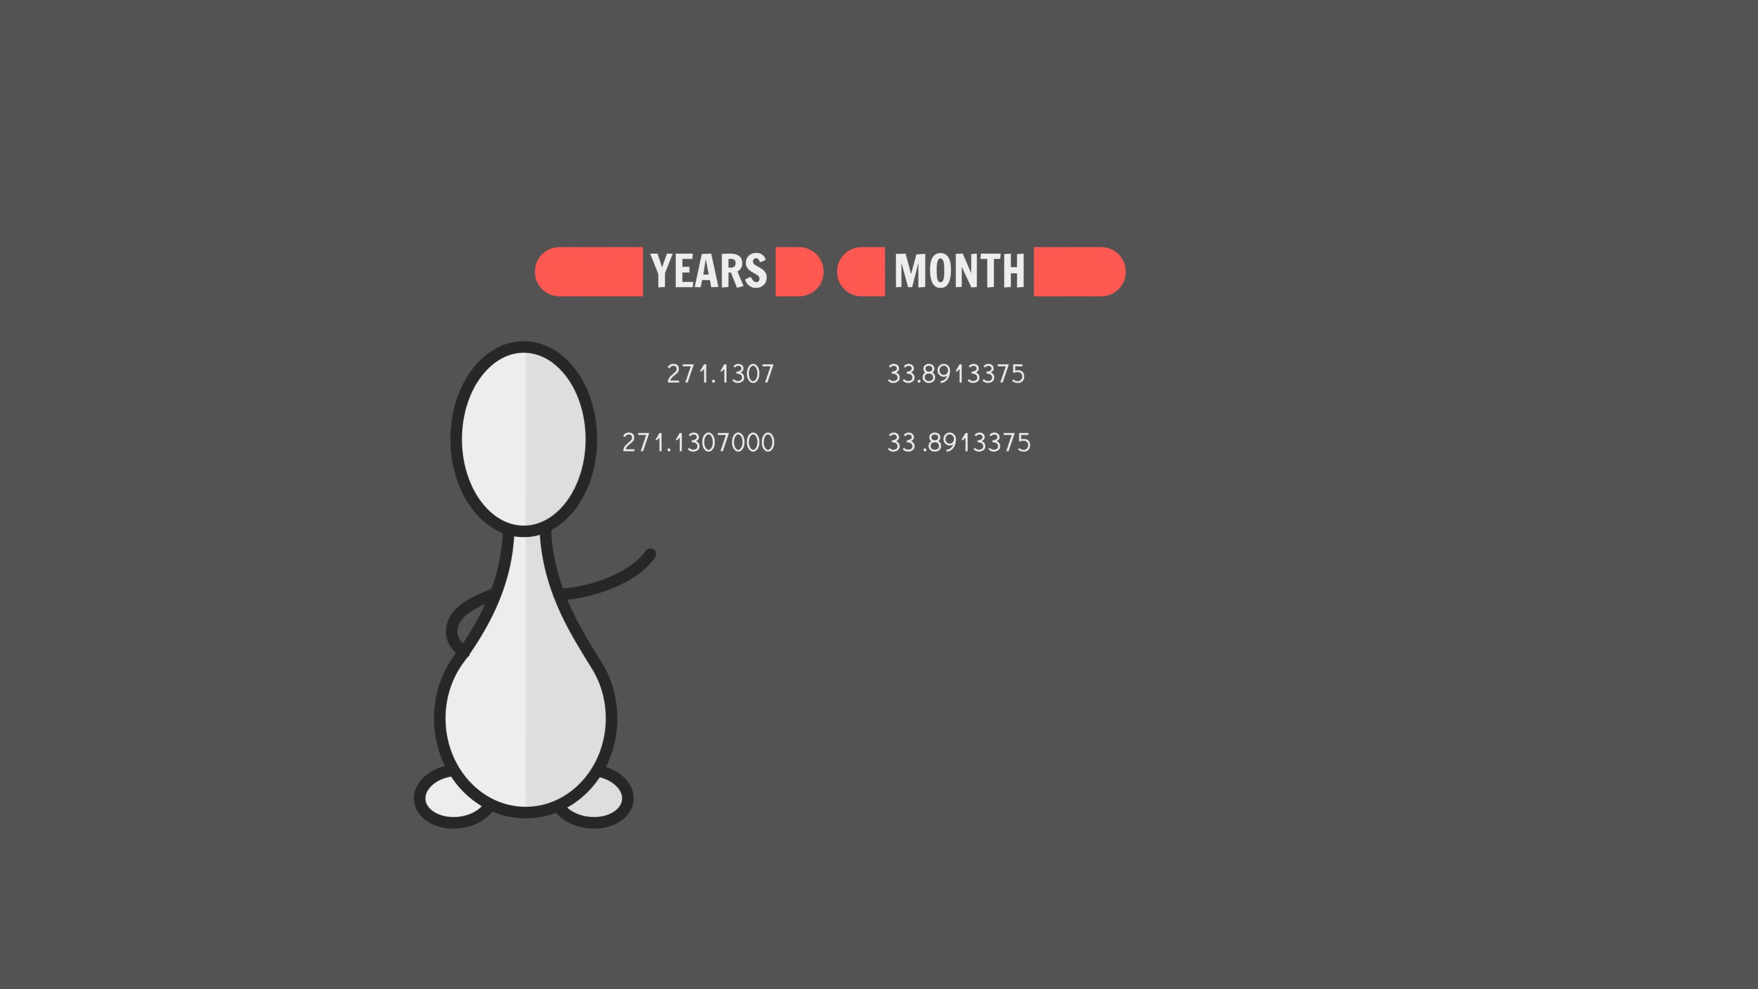
pyautogui.write('common divisors of 2711307000 and 338913375')
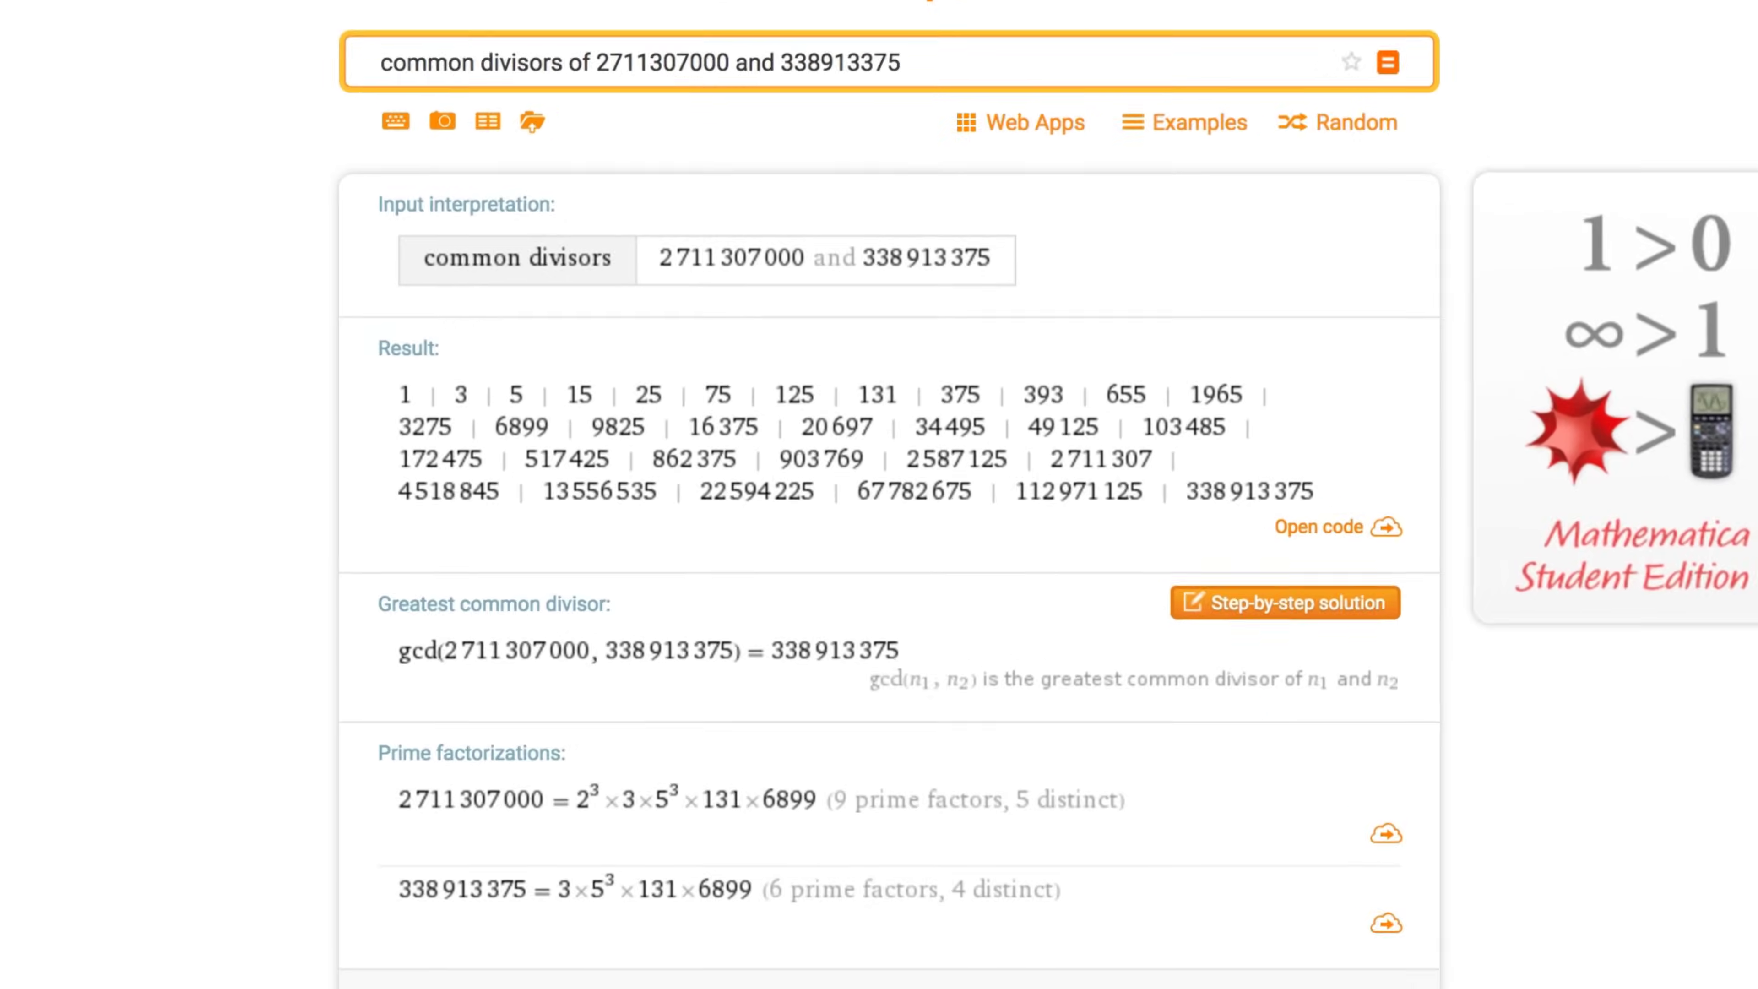
# Step: Scroll the Wolfram Alpha results to read the GCD 338913375 and prime factorizations
pyautogui.scroll(-3)
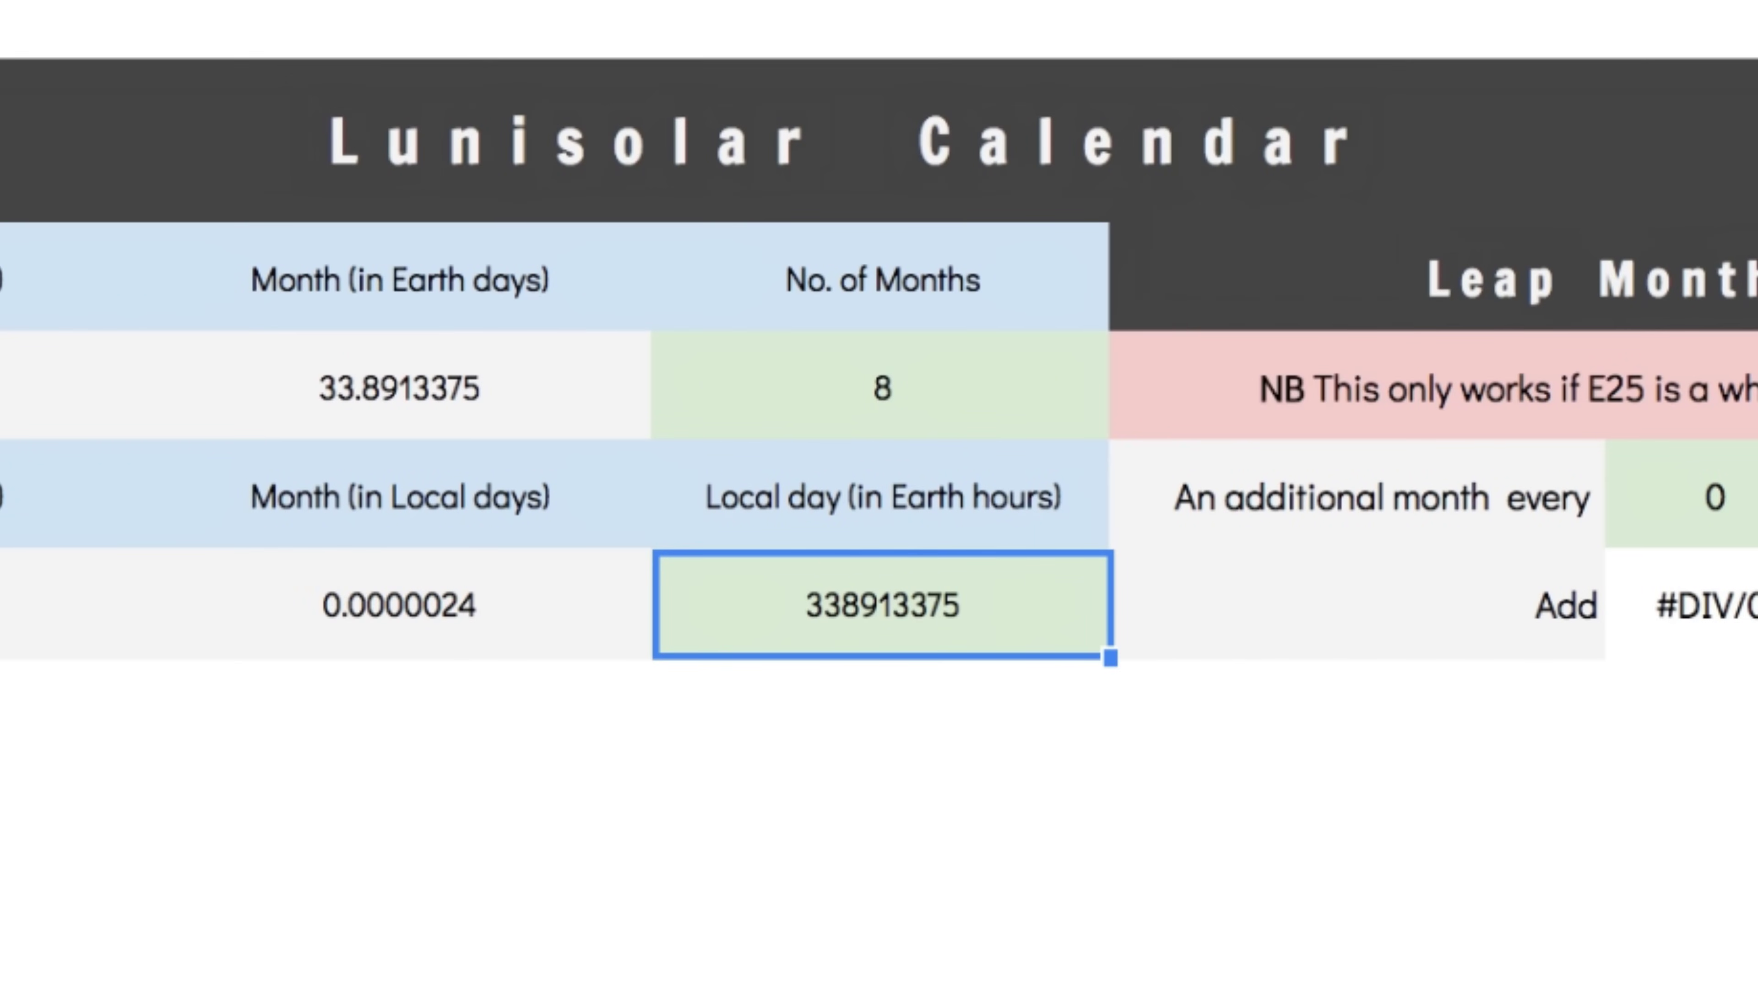
# Step: Enter 3.38913375 Earth hours as the local day length, replacing 338913375
pyautogui.write('3.')
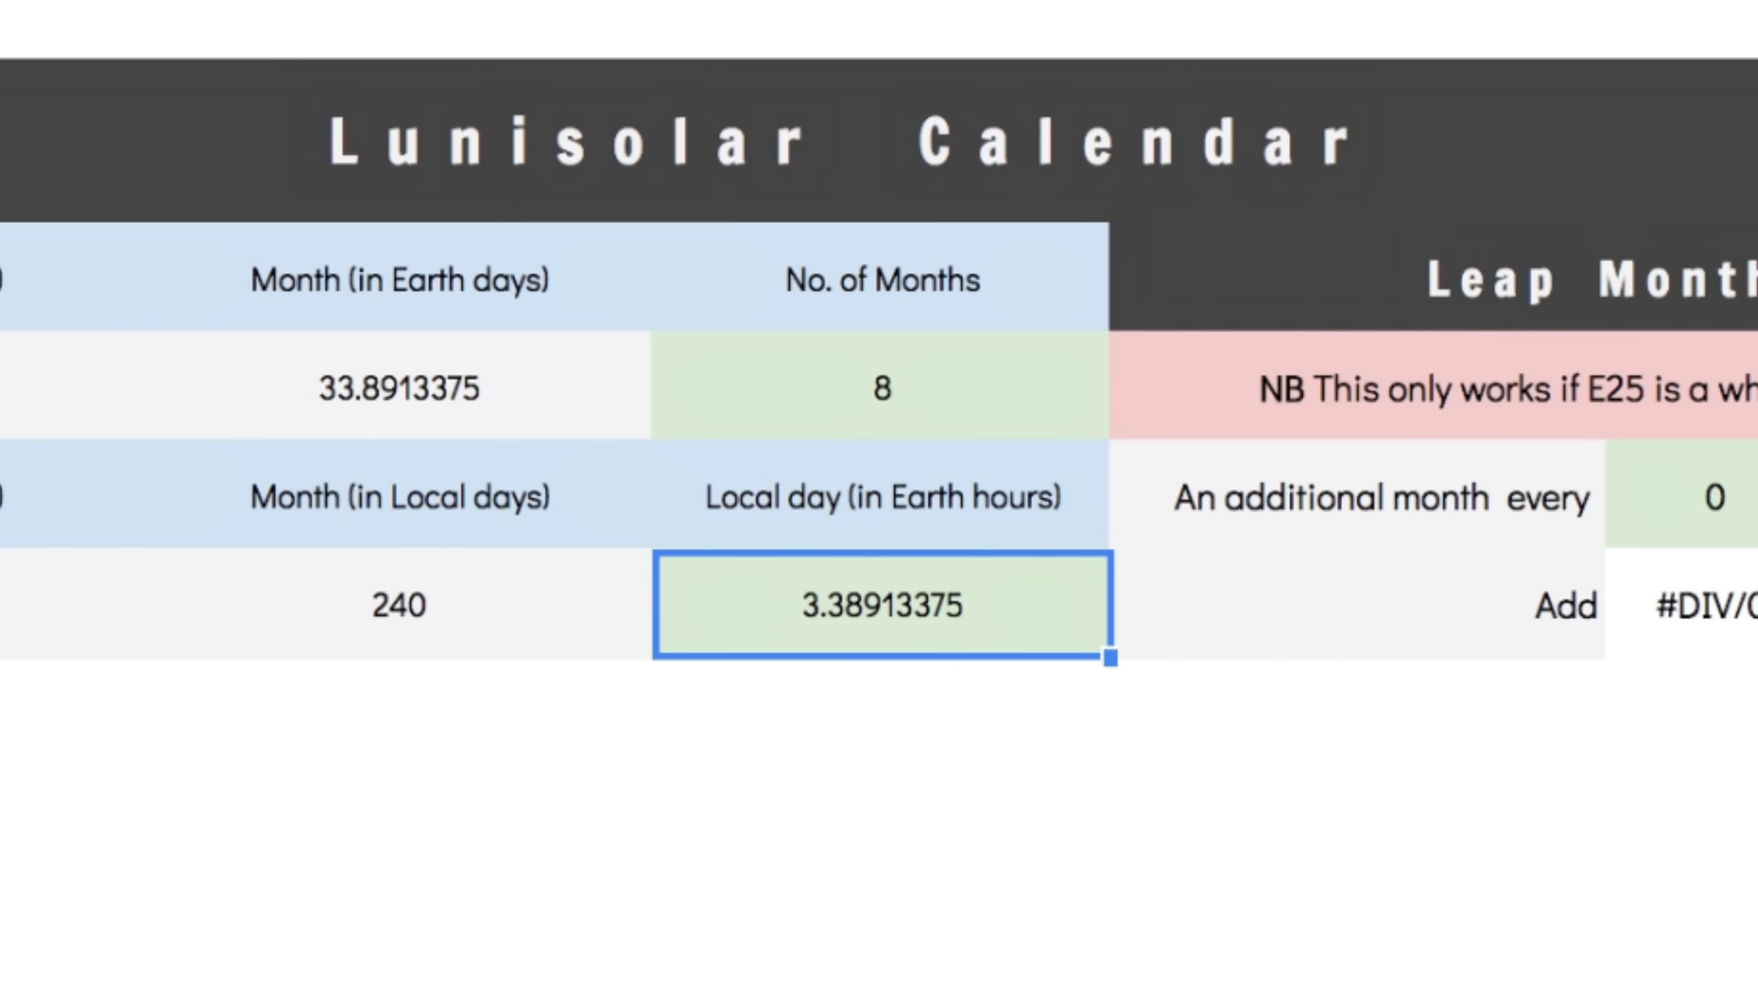
pyautogui.write('33')
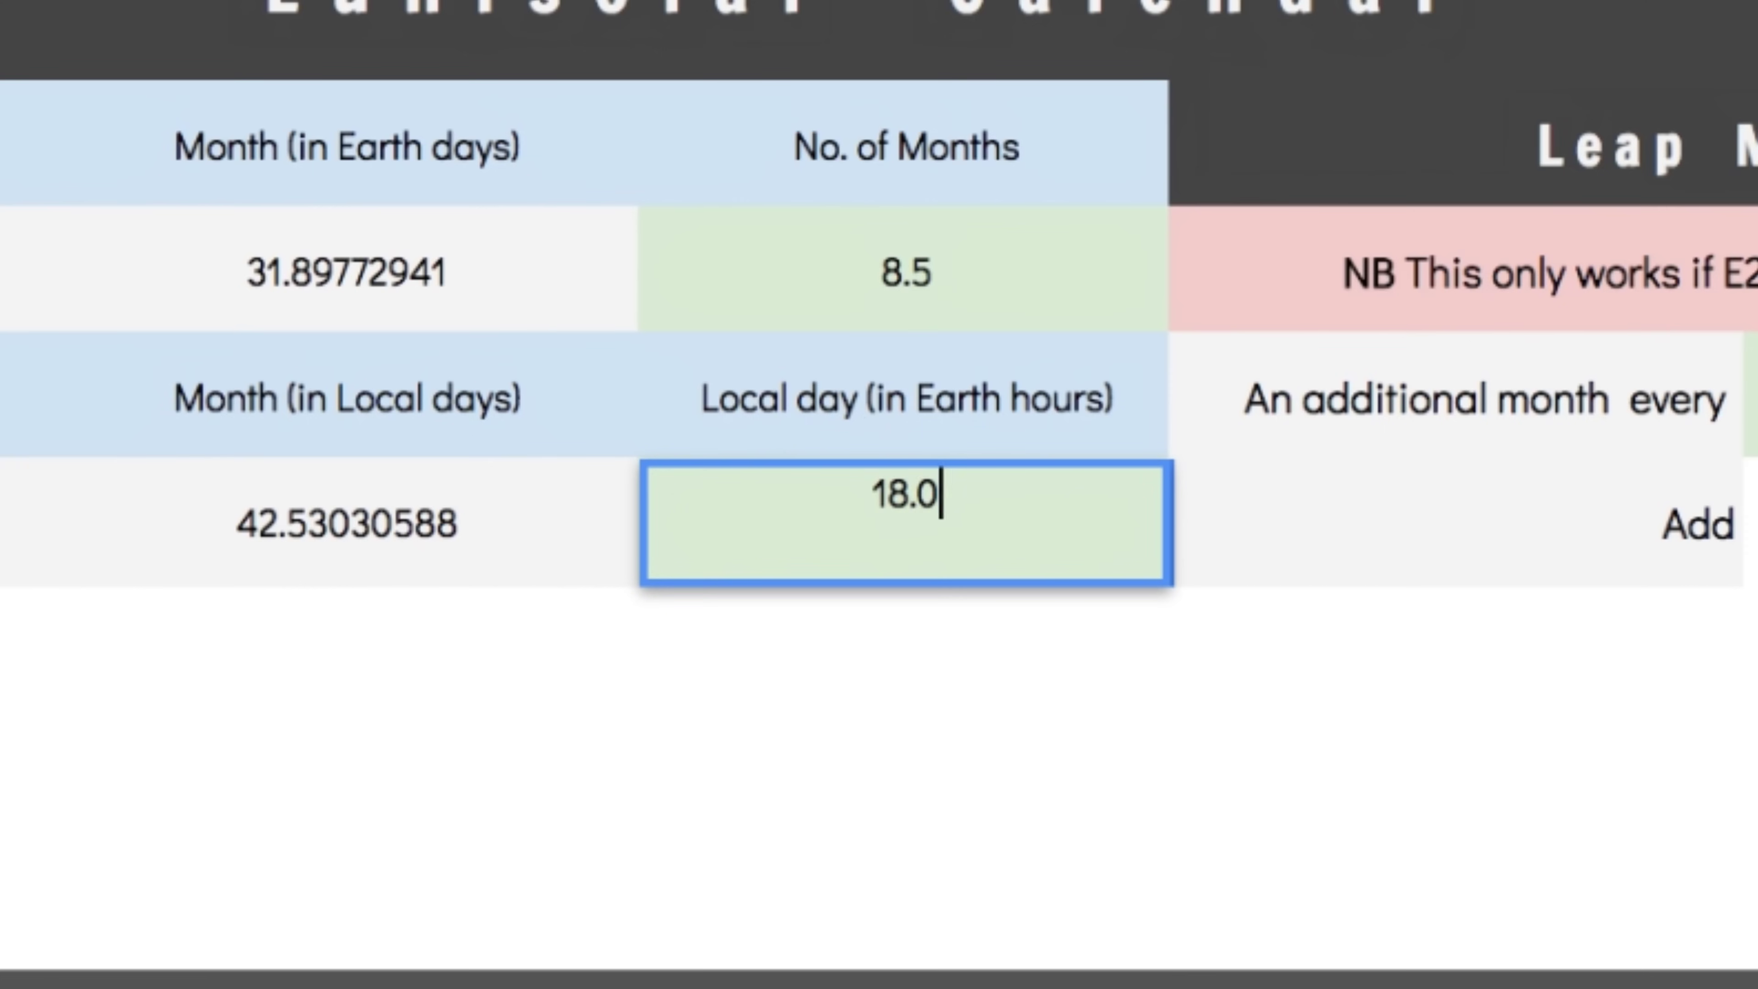
# Step: Set the local day length to 18.0128 hours, then refine it so a month is 42.5 local days
pyautogui.write('12')
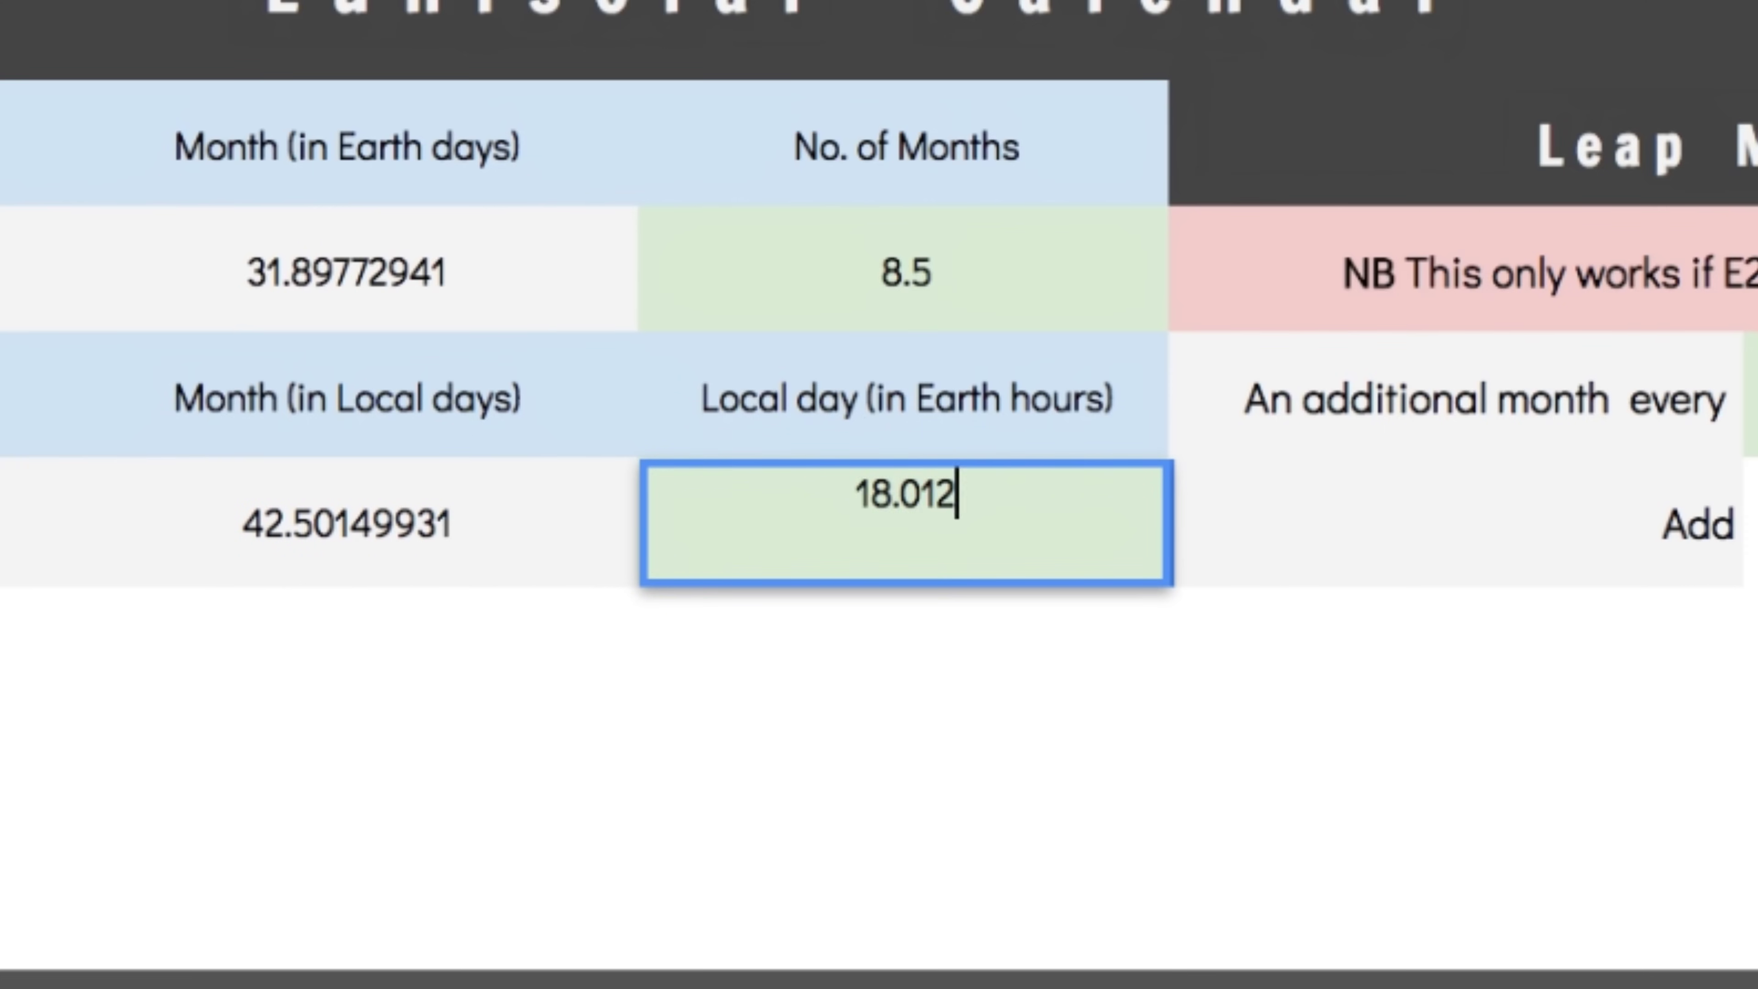
pyautogui.press('Enter')
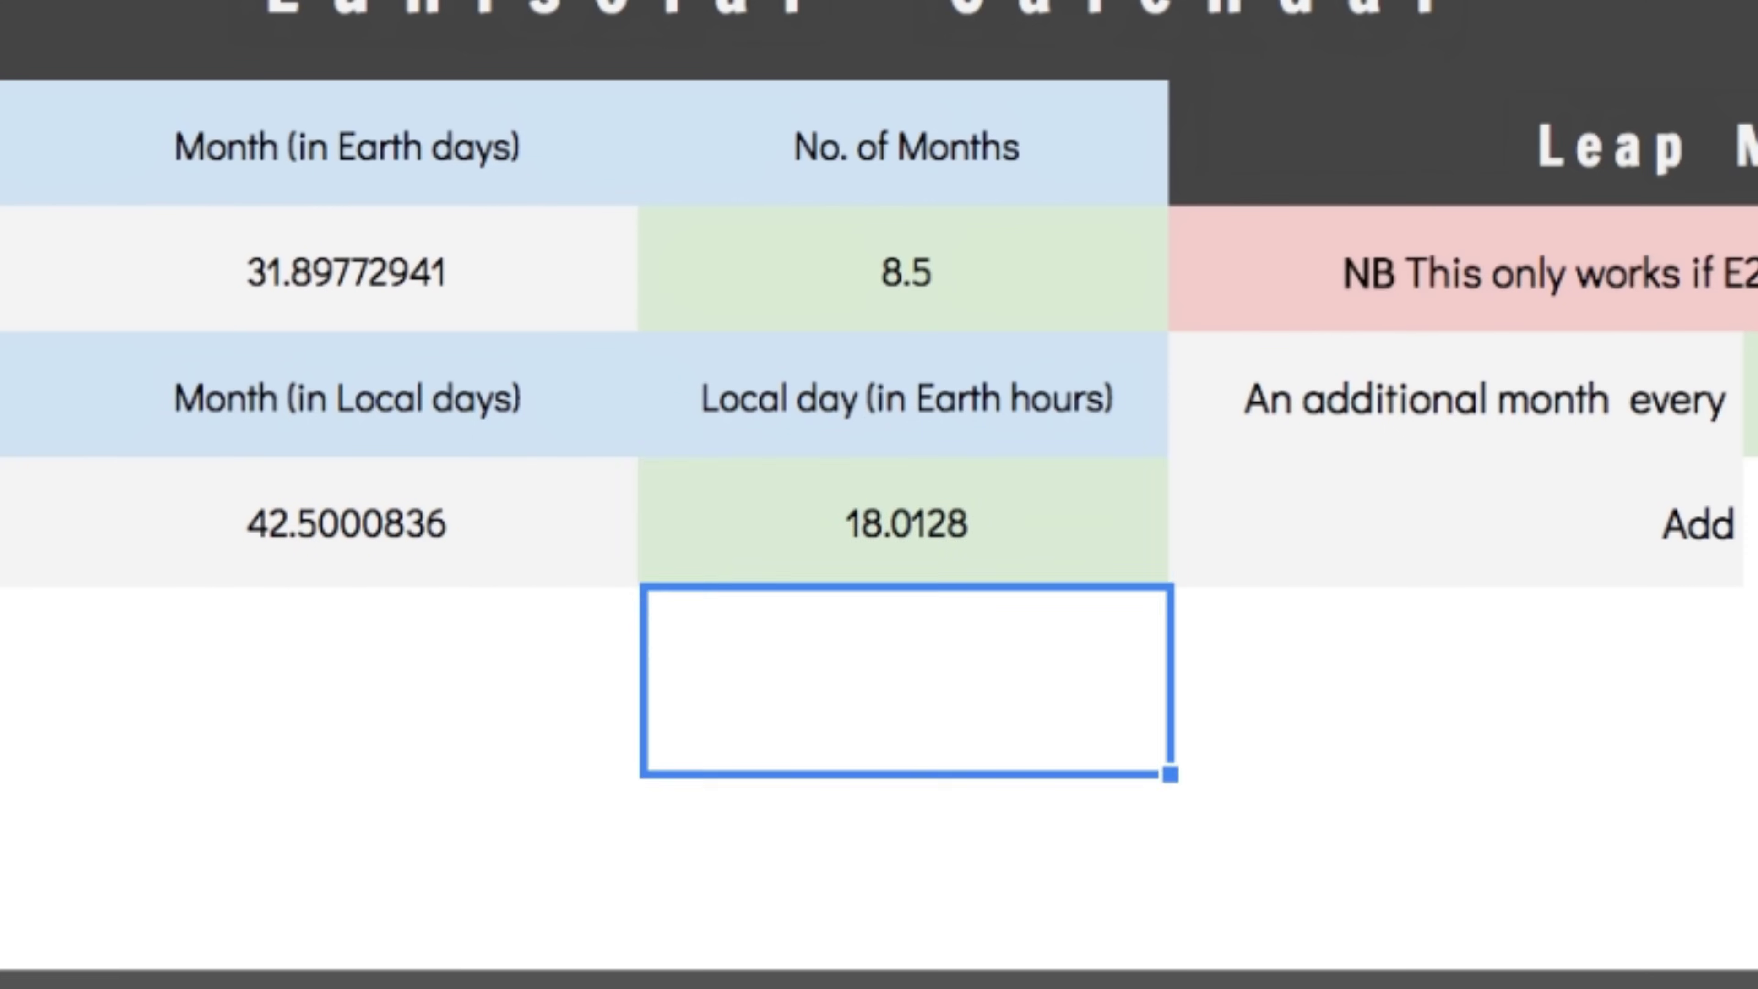
pyautogui.click(903, 528)
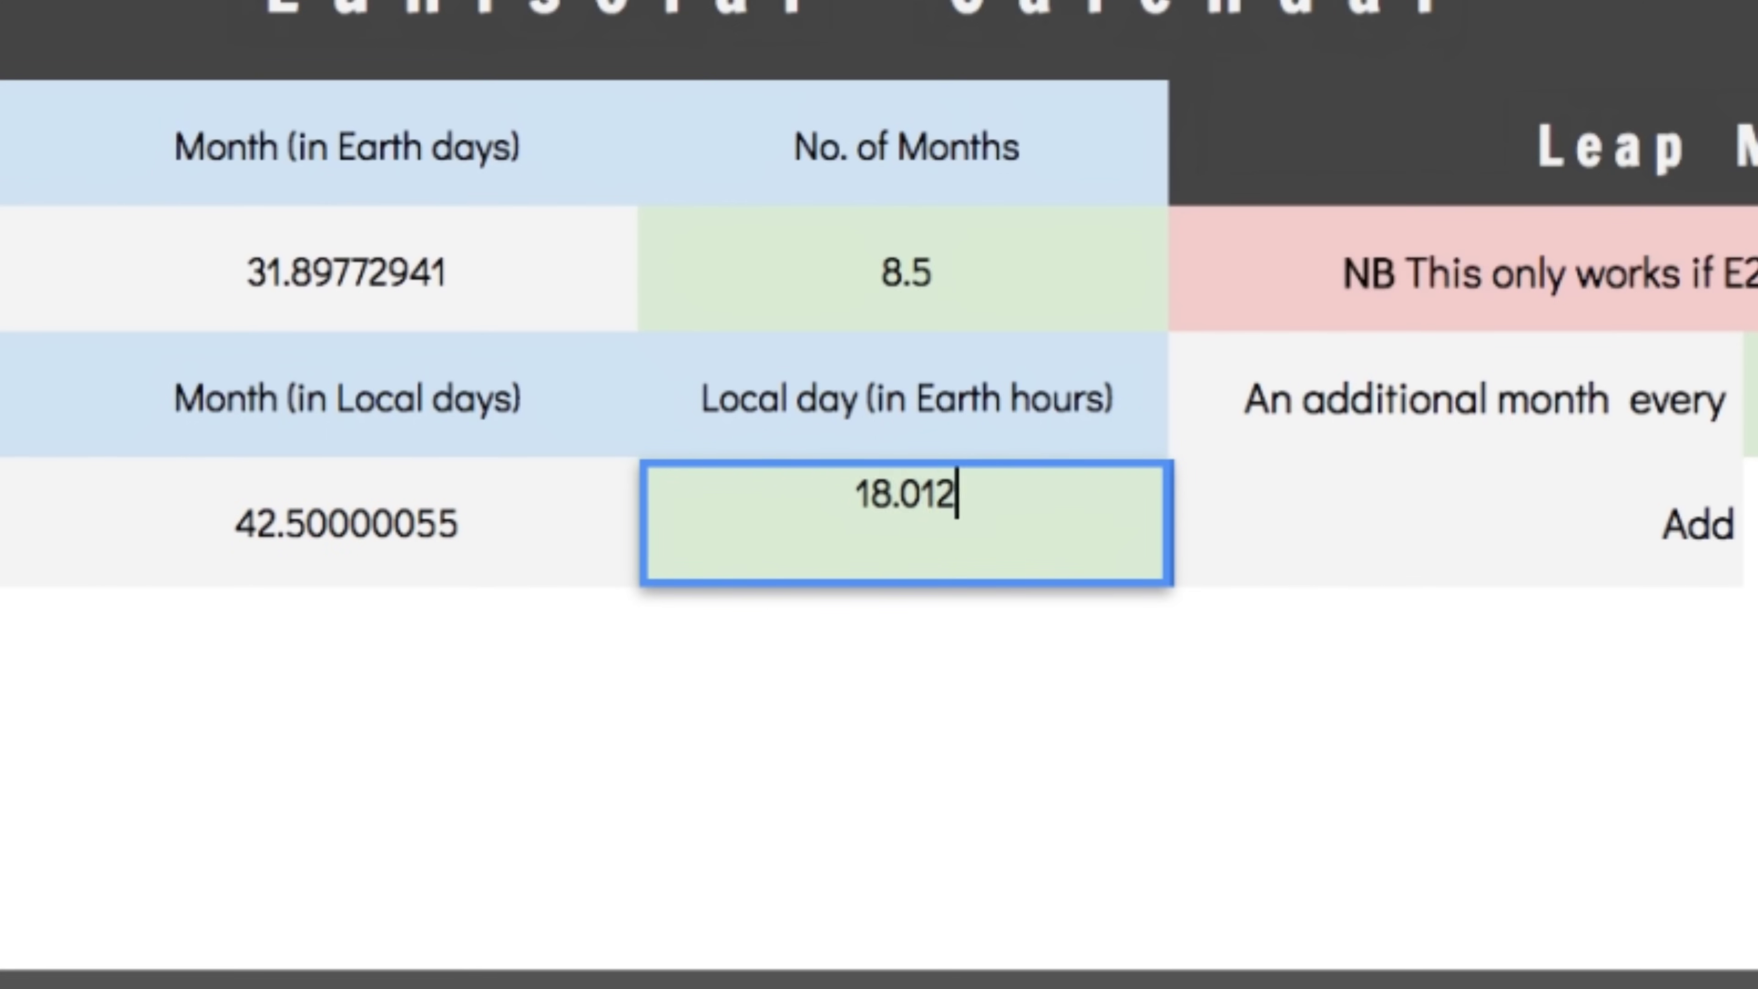
pyautogui.press('Enter')
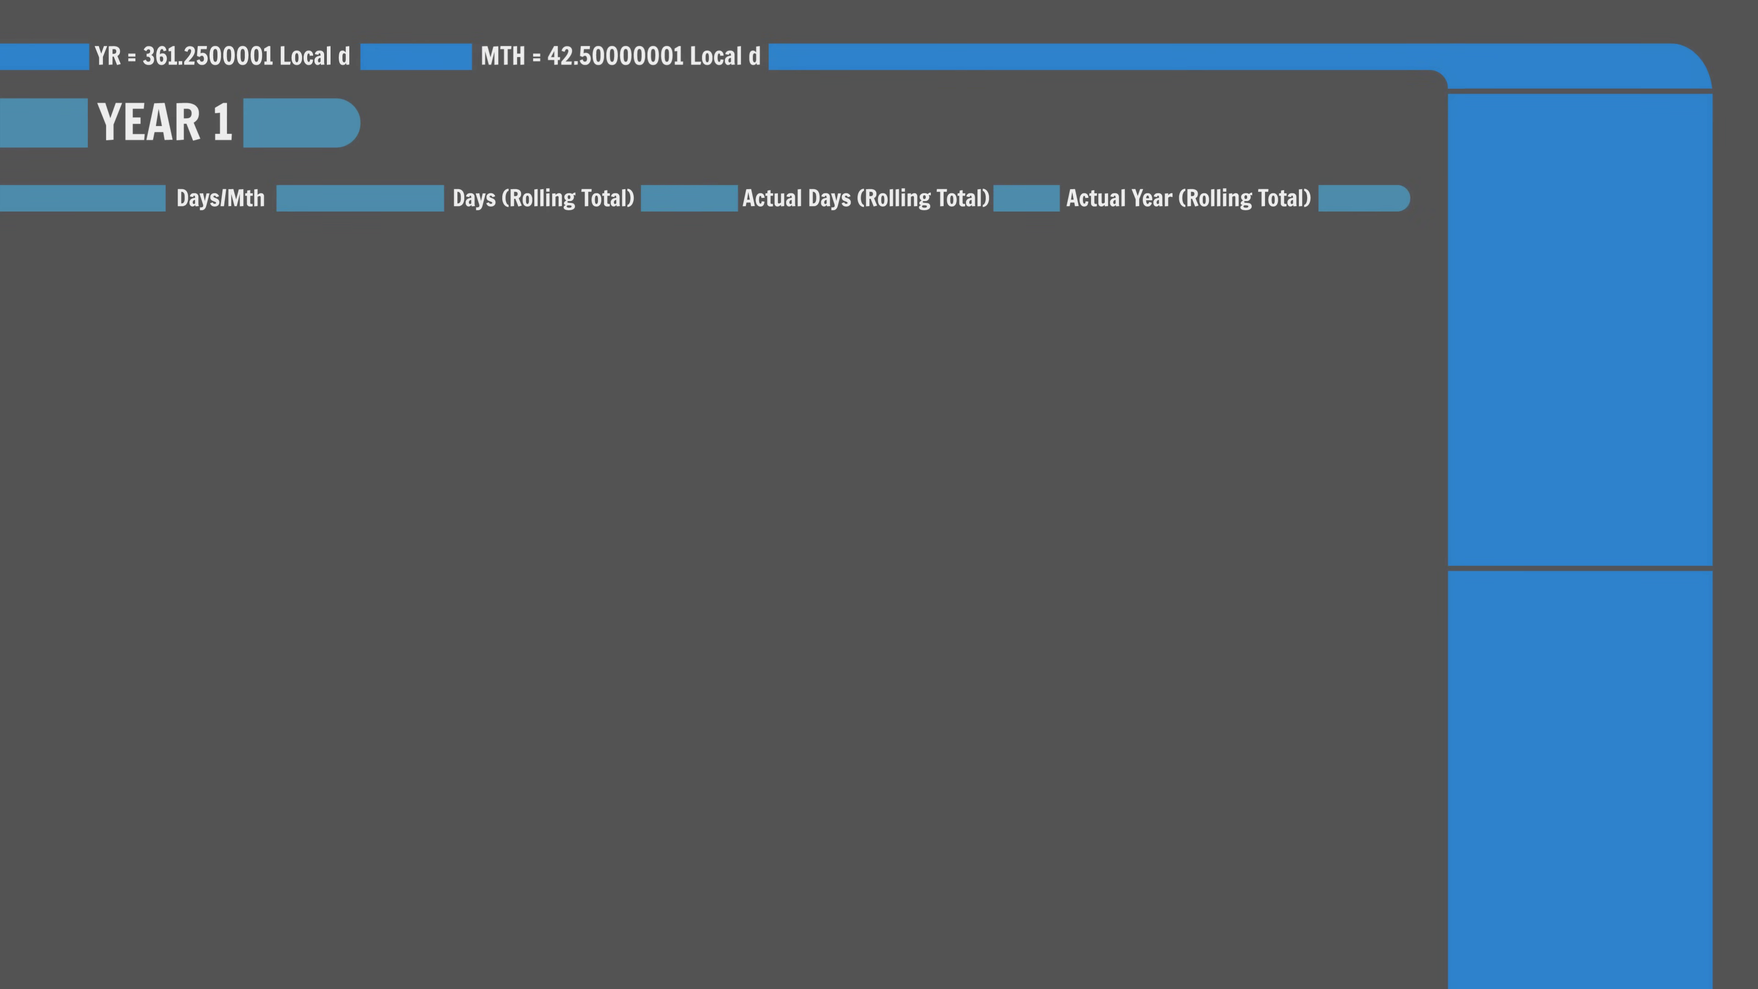
# Step: Populate the Year 1 and Year 2 month tables and reveal the 722.5000002 actual-day total
pyautogui.doubleClick(630, 59)
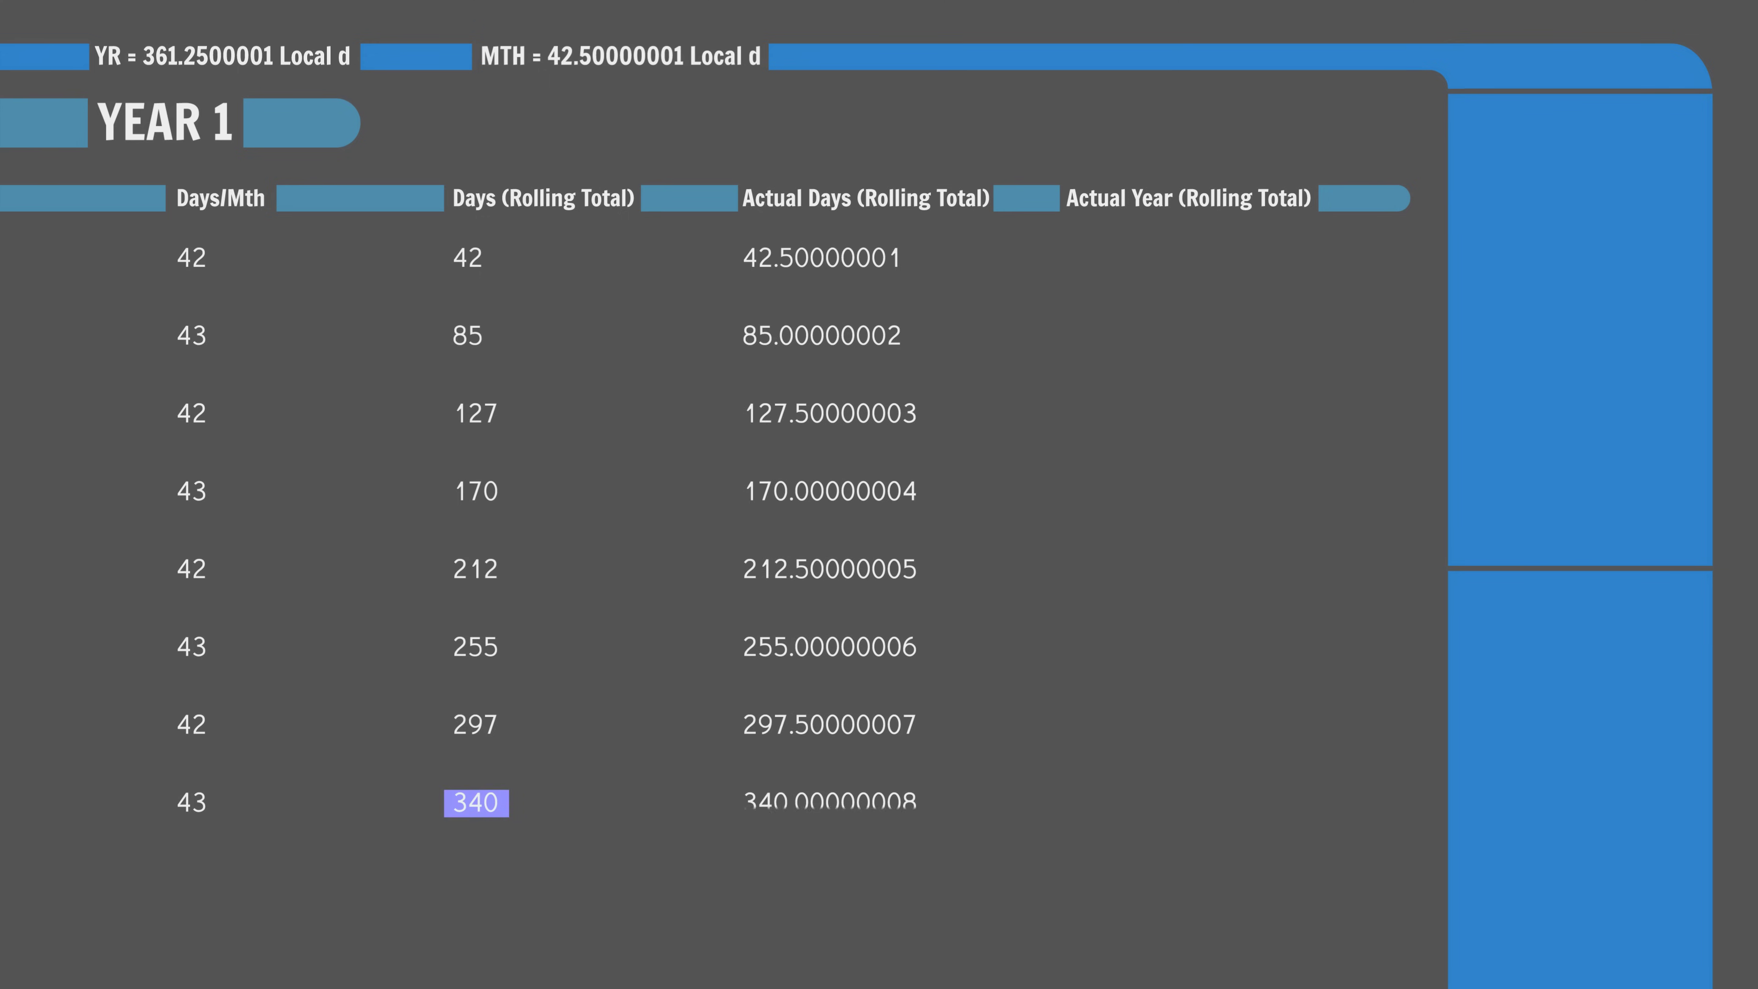
pyautogui.click(828, 812)
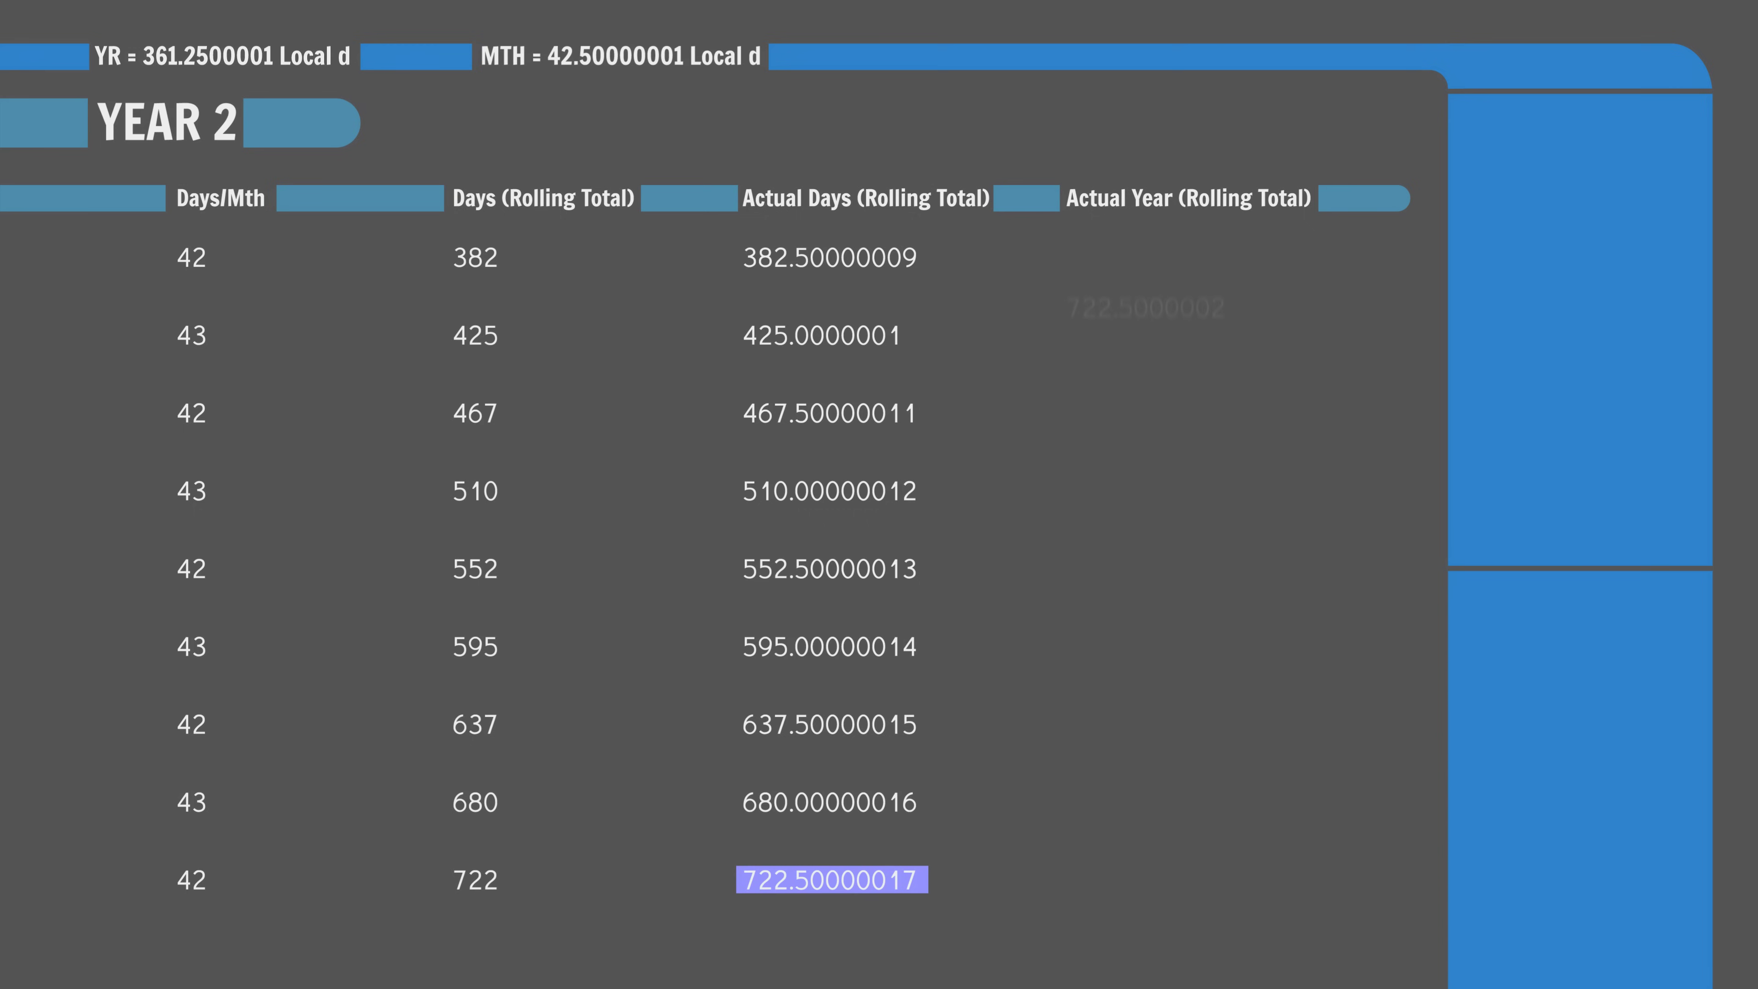
pyautogui.click(1148, 891)
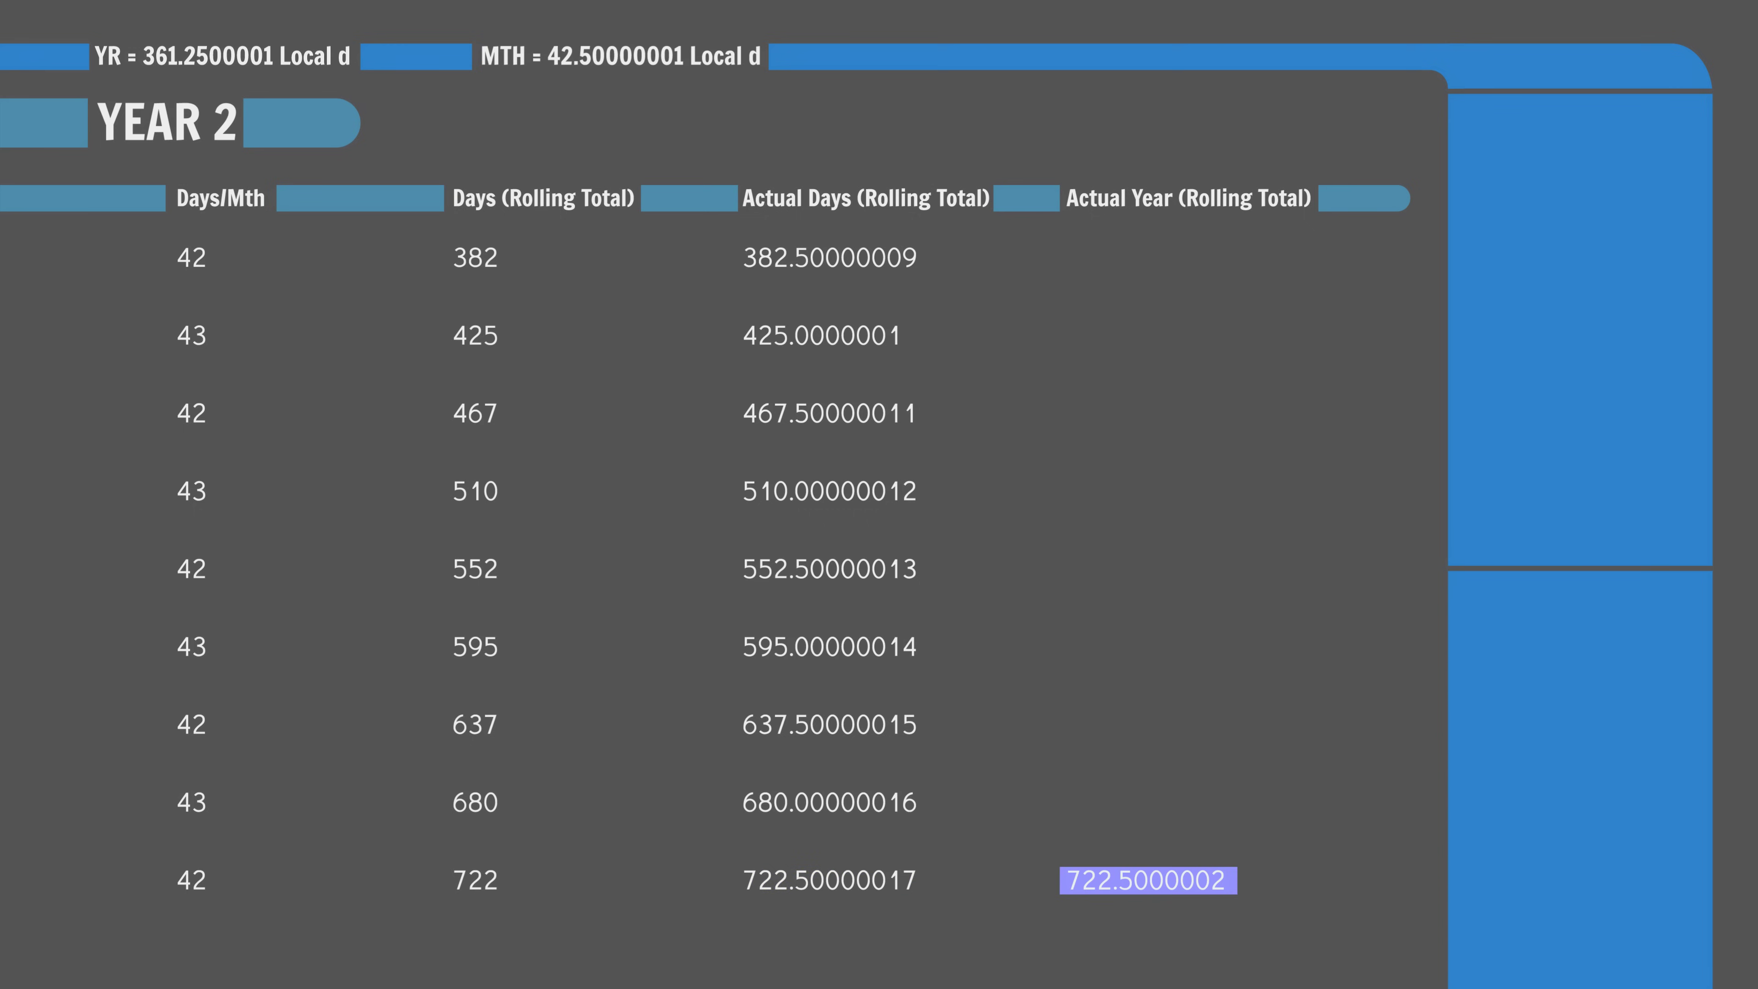